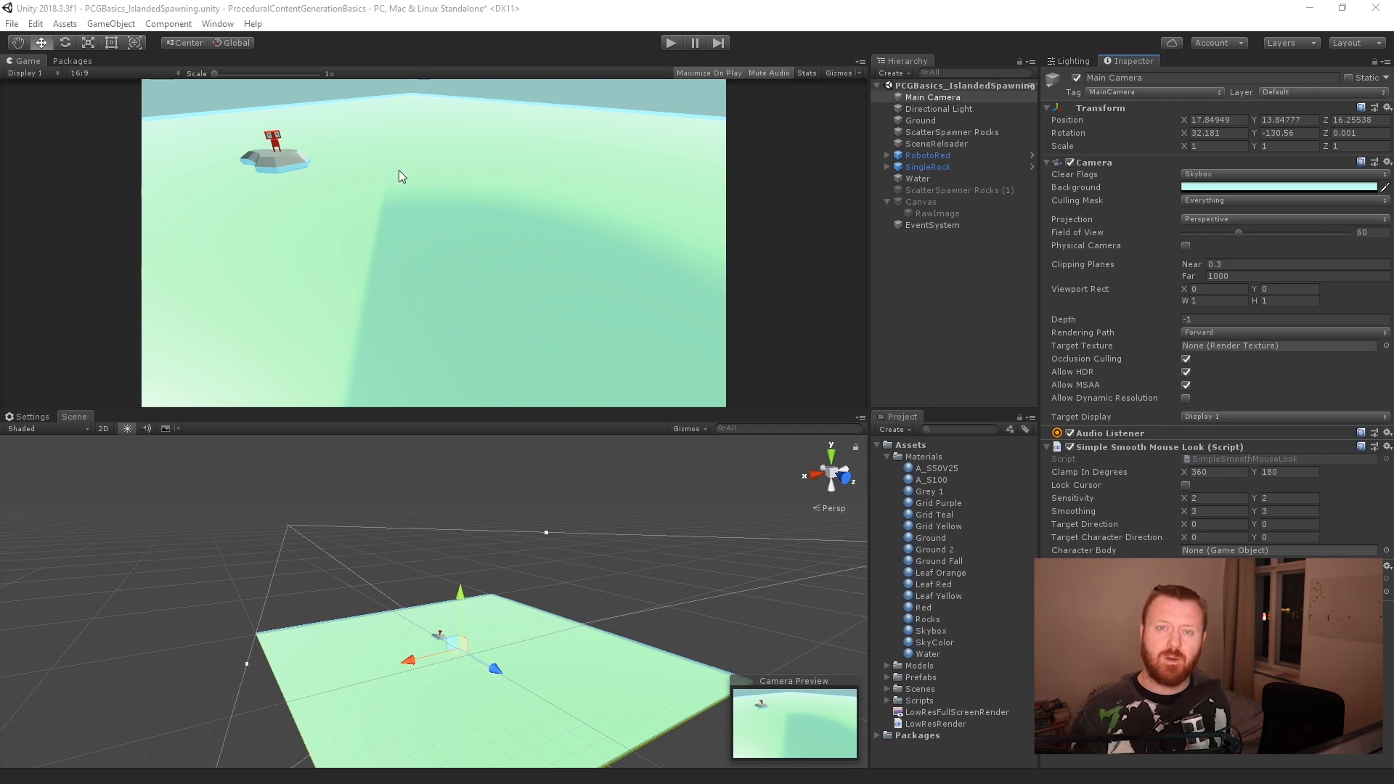
pyautogui.moveTo(584, 55)
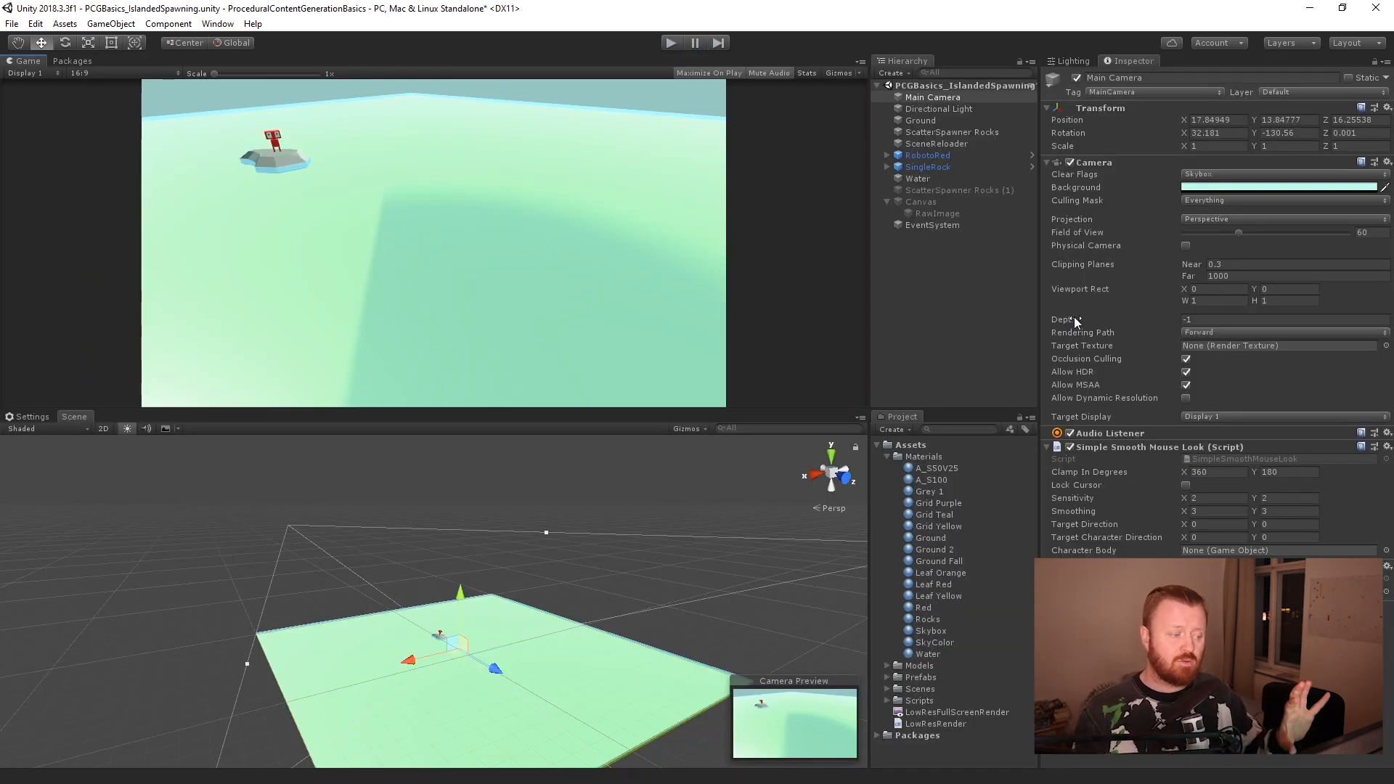
pyautogui.moveTo(1073, 307)
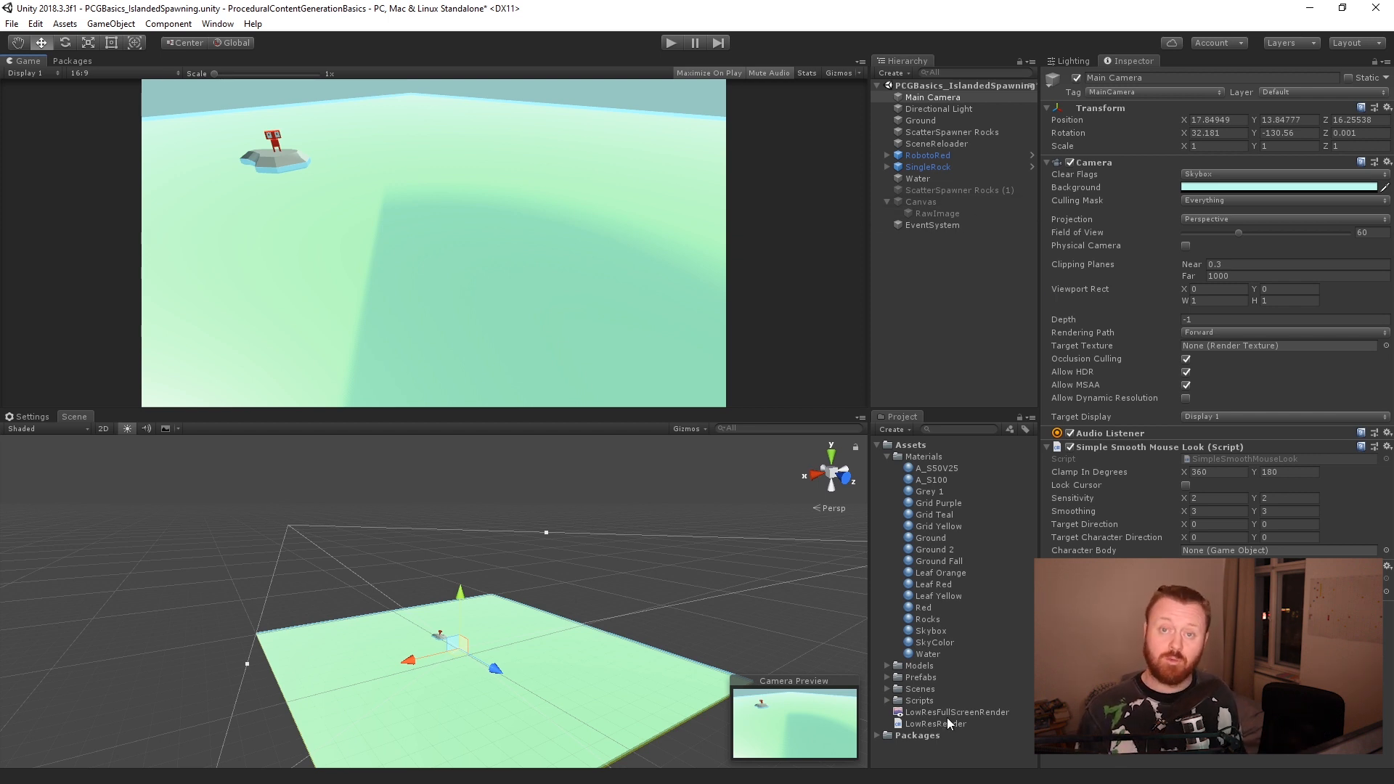
# Select the LowResFullScreenRender texture to show its 1920×1080 settings in the Inspector.
pyautogui.click(957, 711)
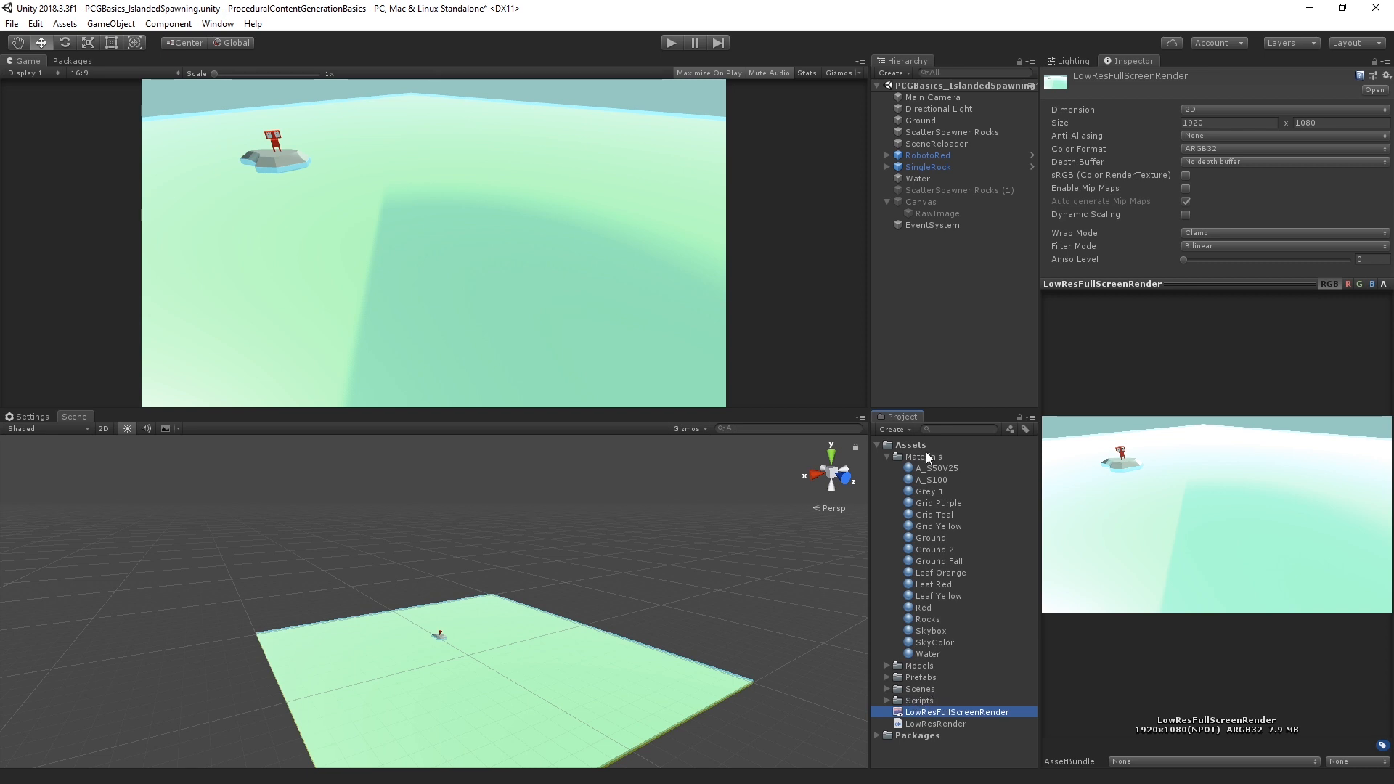
# Create a 256×256 render texture named Low Res Render 2 in Materials, then select the Main Camera.
pyautogui.rightClick(927, 456)
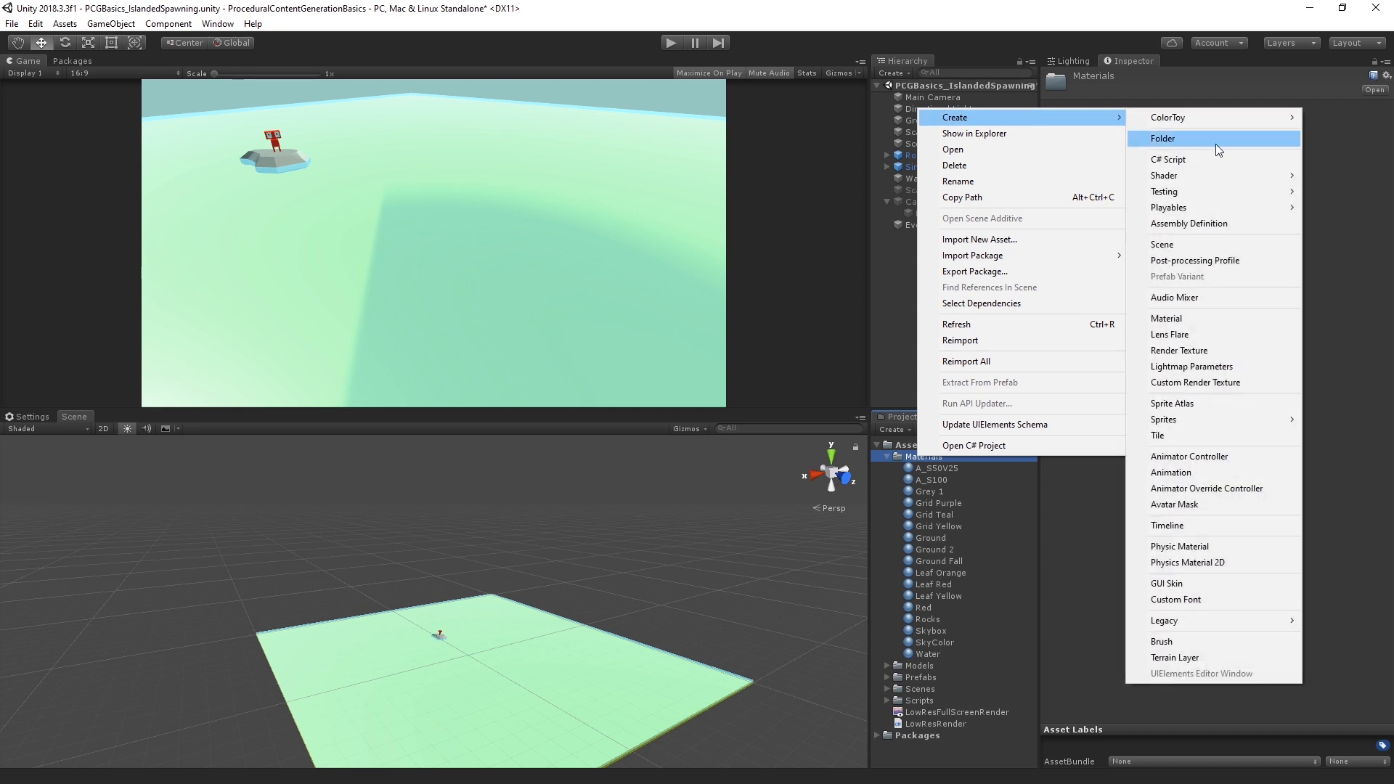
pyautogui.moveTo(1214, 349)
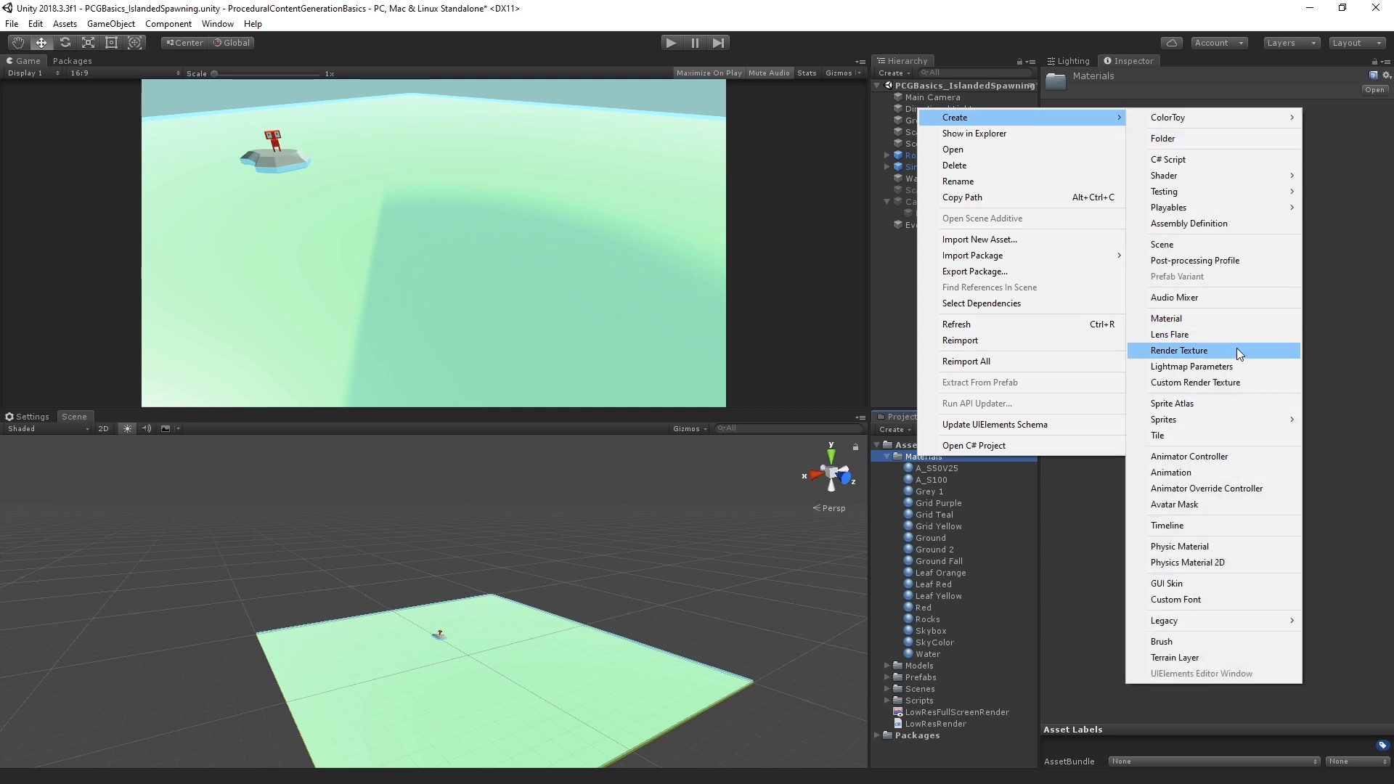
pyautogui.click(1178, 350)
pyautogui.write('Low Res Render 2')
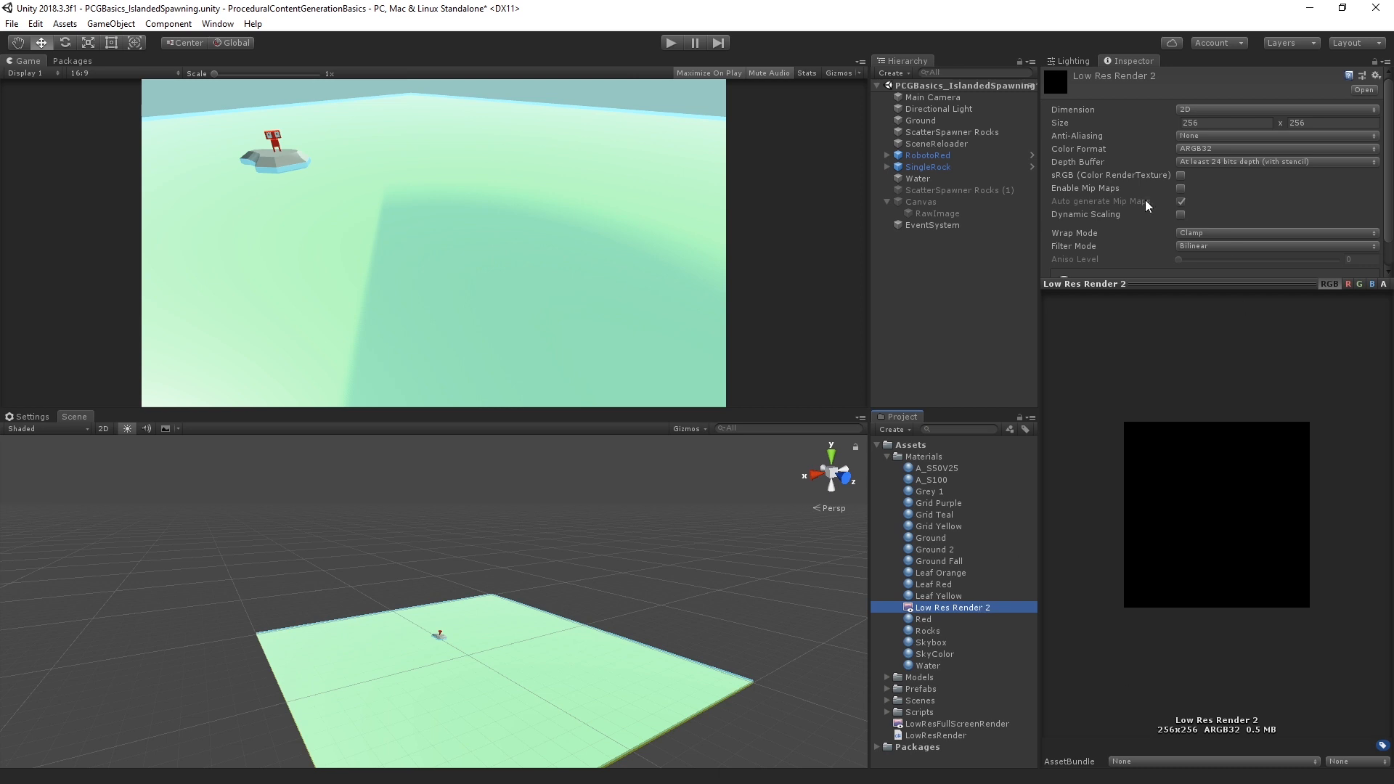
pyautogui.click(932, 97)
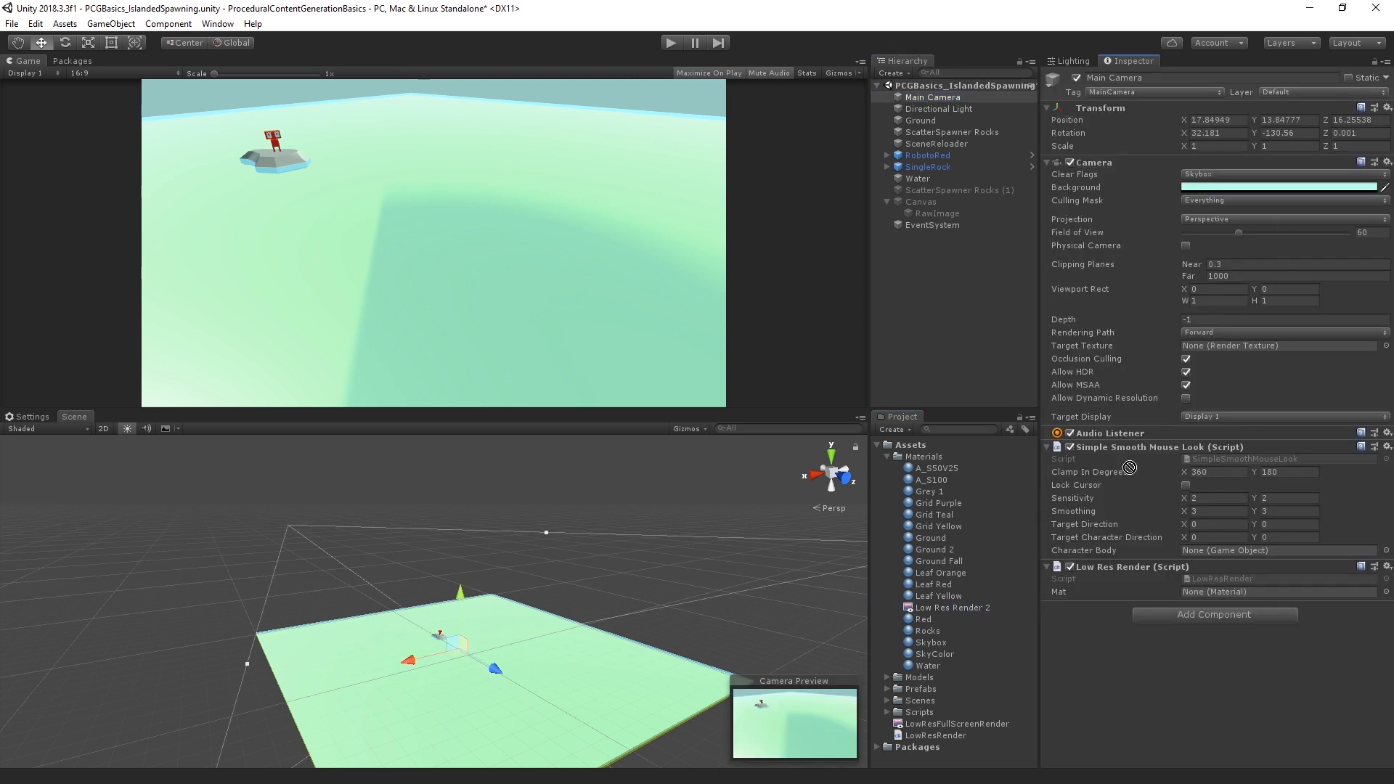
# Assign Low Res Render 2 as the Main Camera's Target Texture.
pyautogui.click(1277, 345)
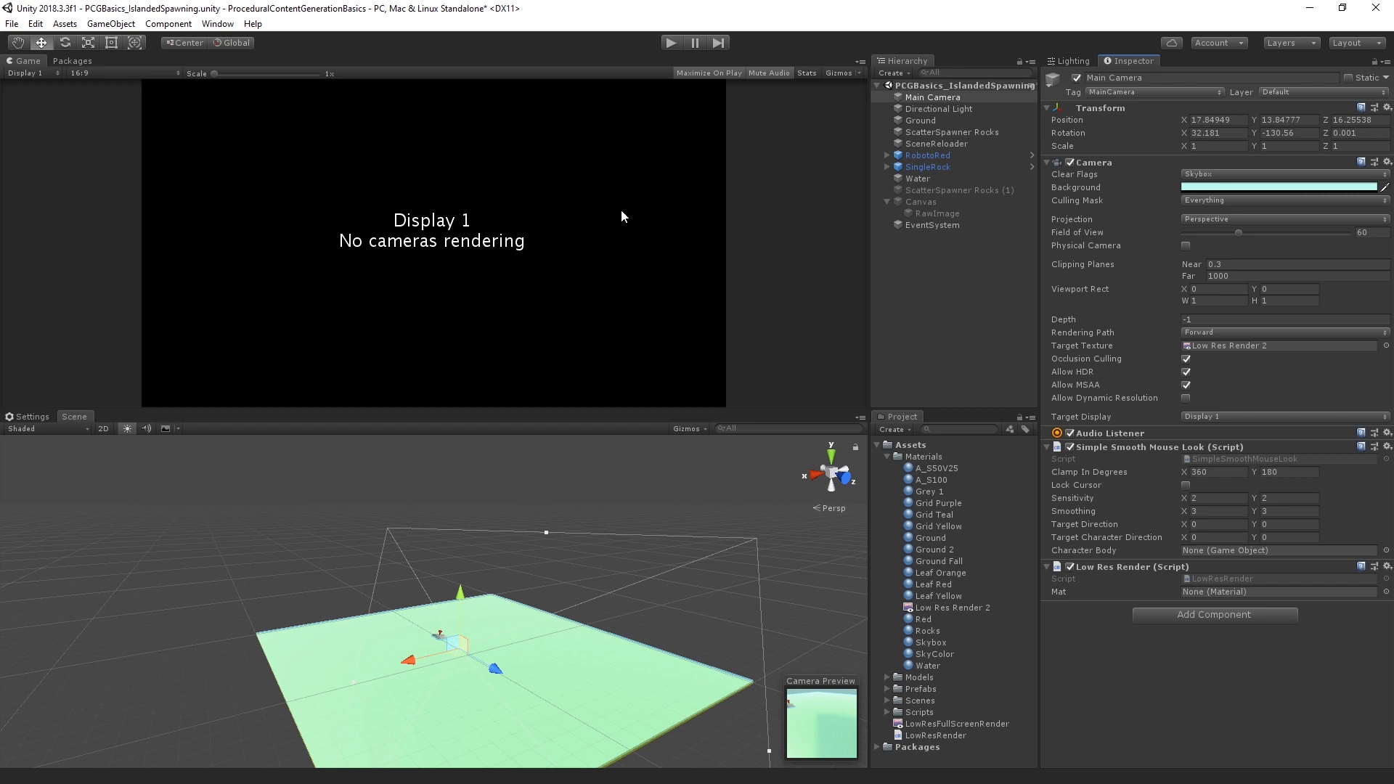
pyautogui.moveTo(1021, 309)
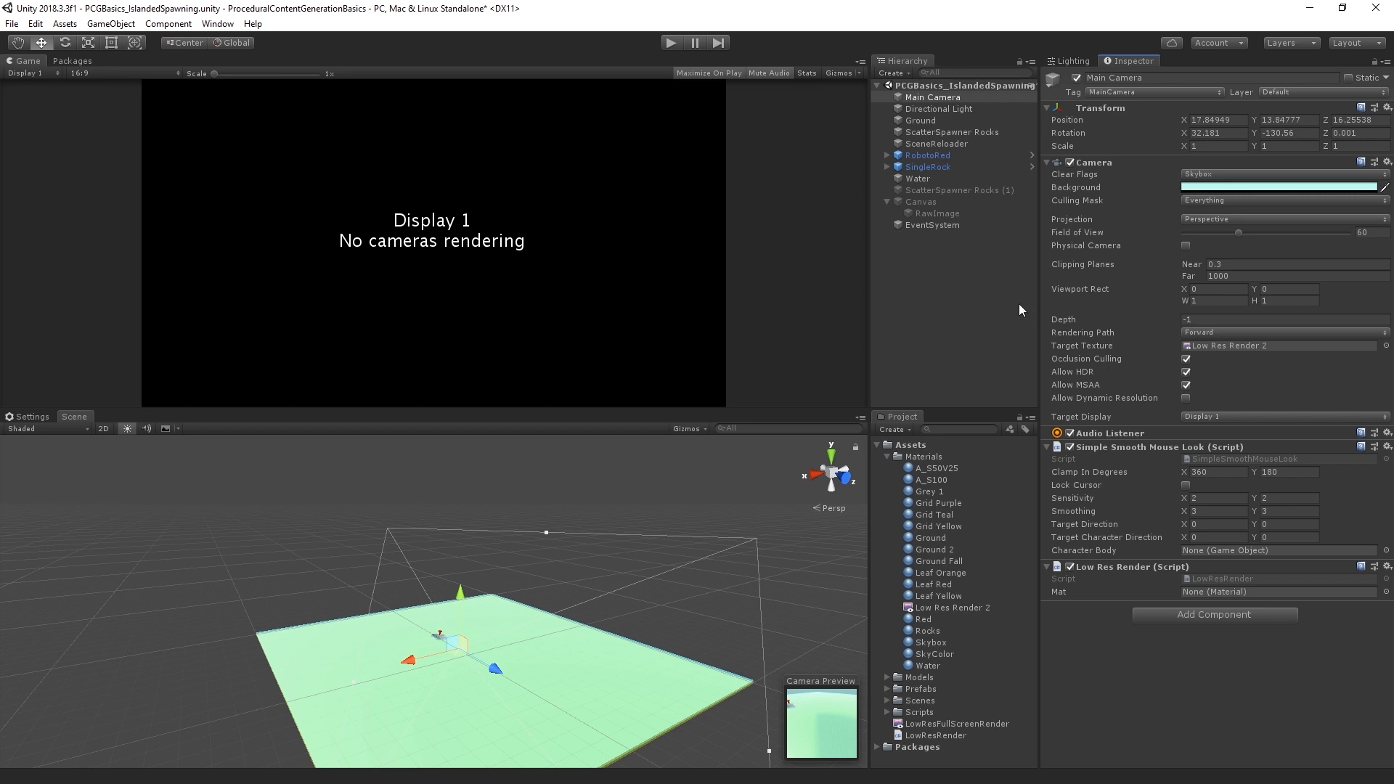
pyautogui.click(921, 200)
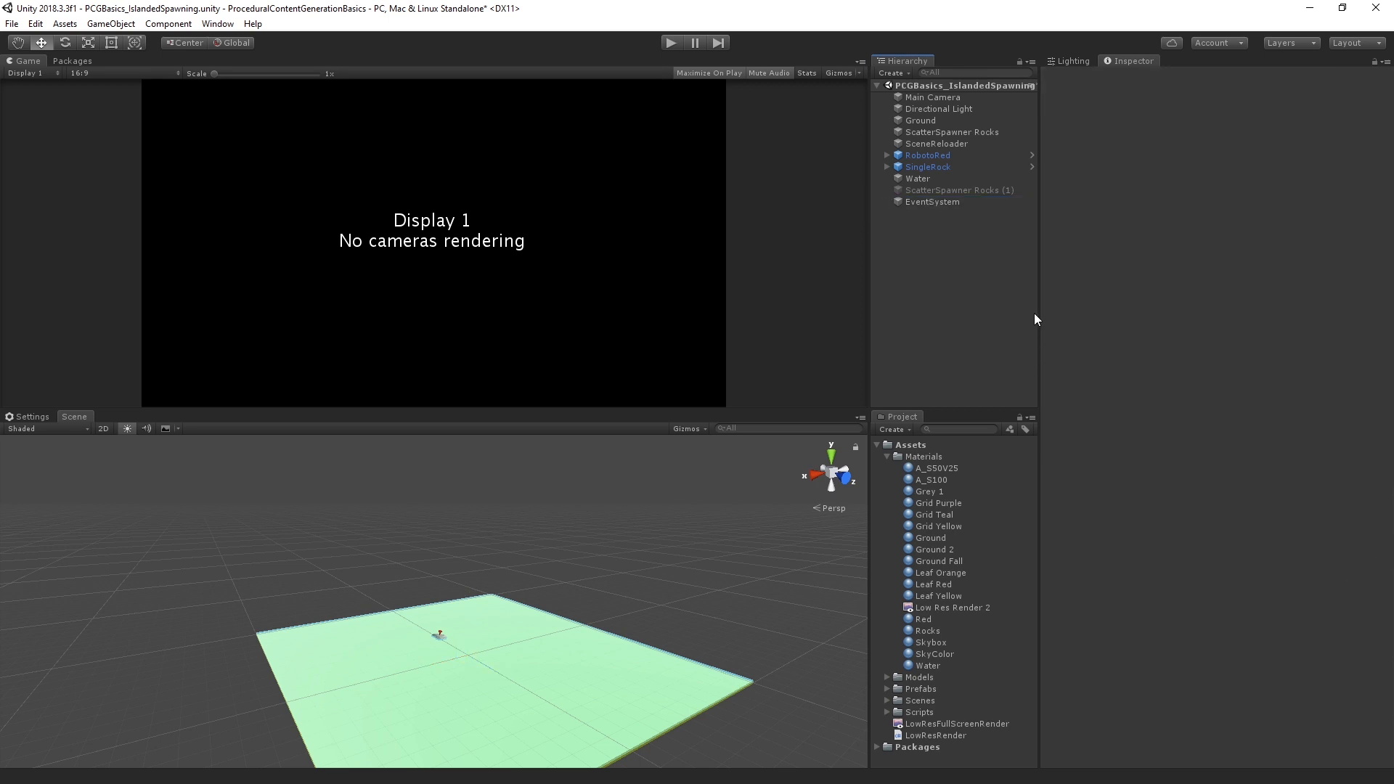
# Add a UI Raw Image on a new Canvas and anchor it to stretch over the whole screen.
pyautogui.rightClick(916, 227)
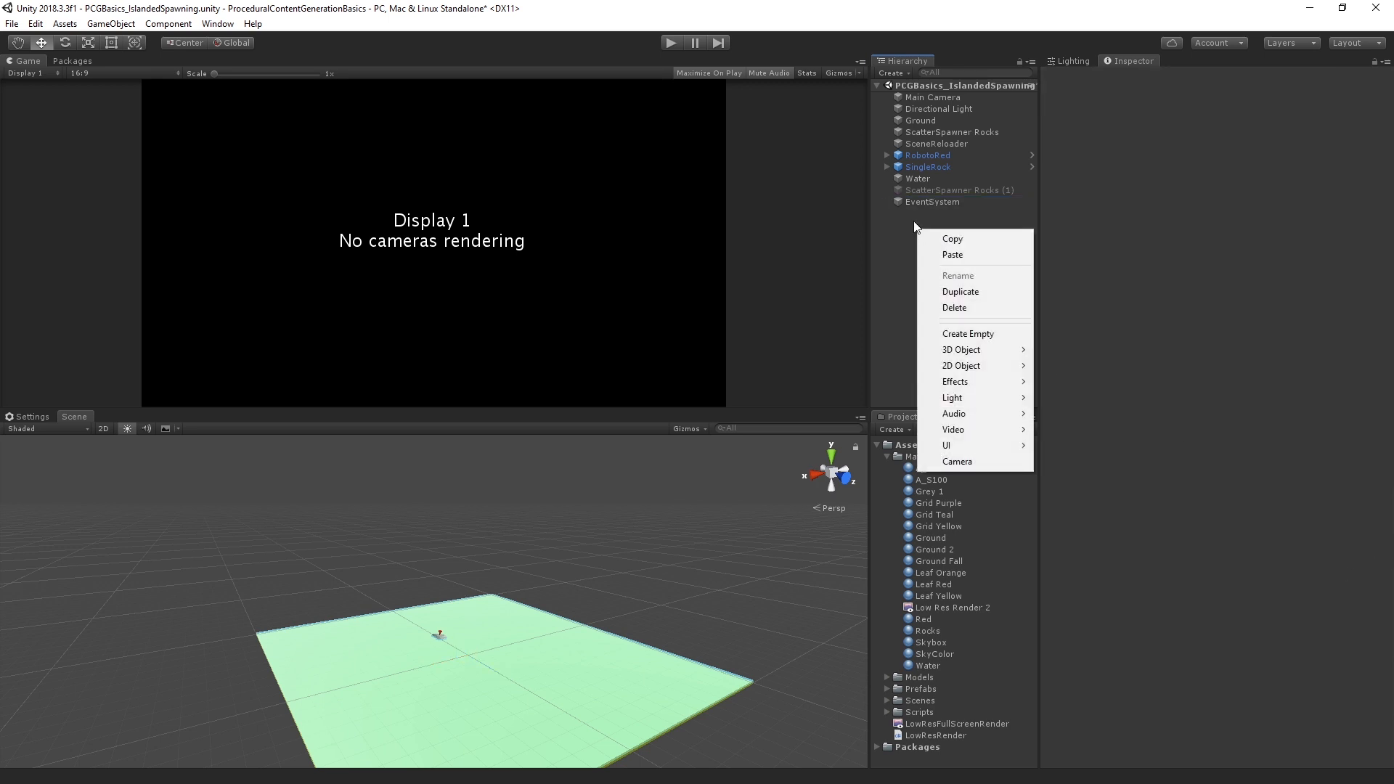
pyautogui.moveTo(947, 445)
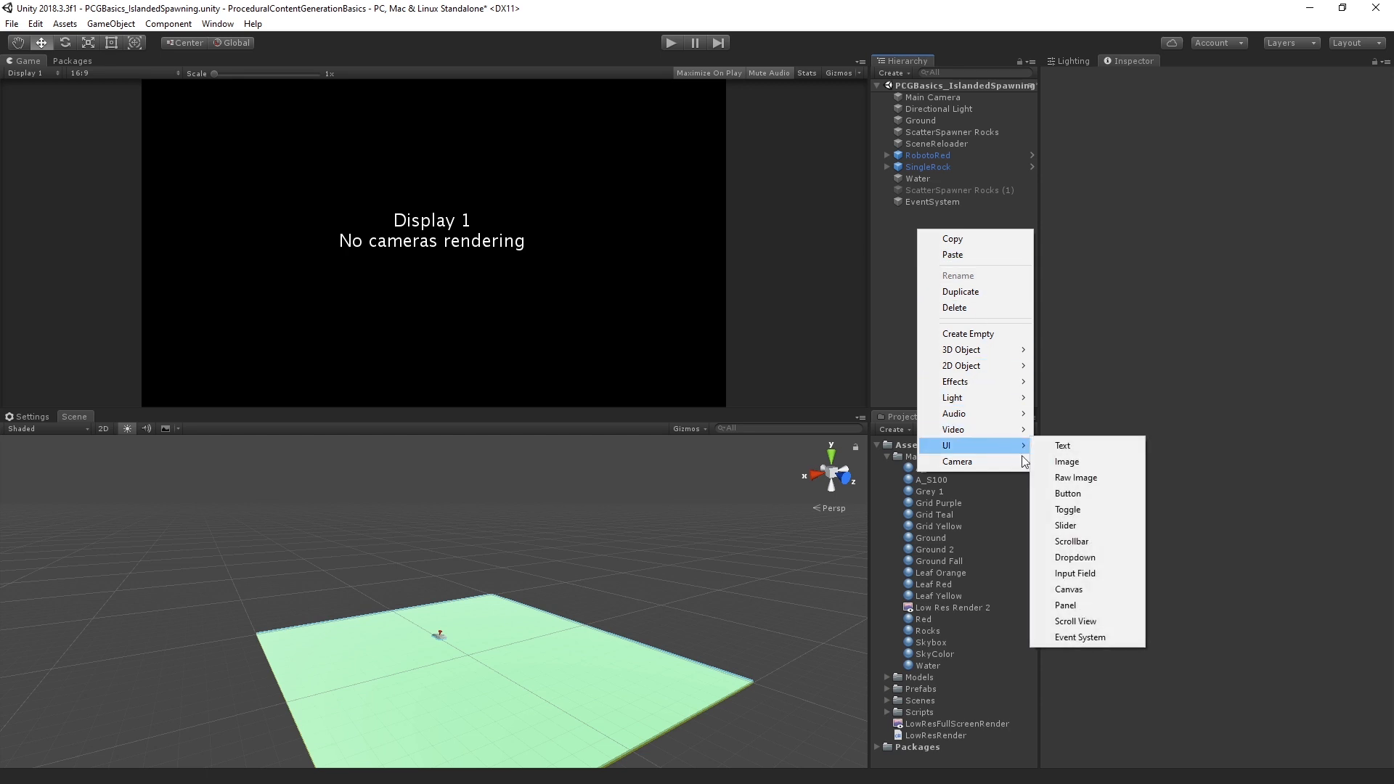
pyautogui.click(1074, 478)
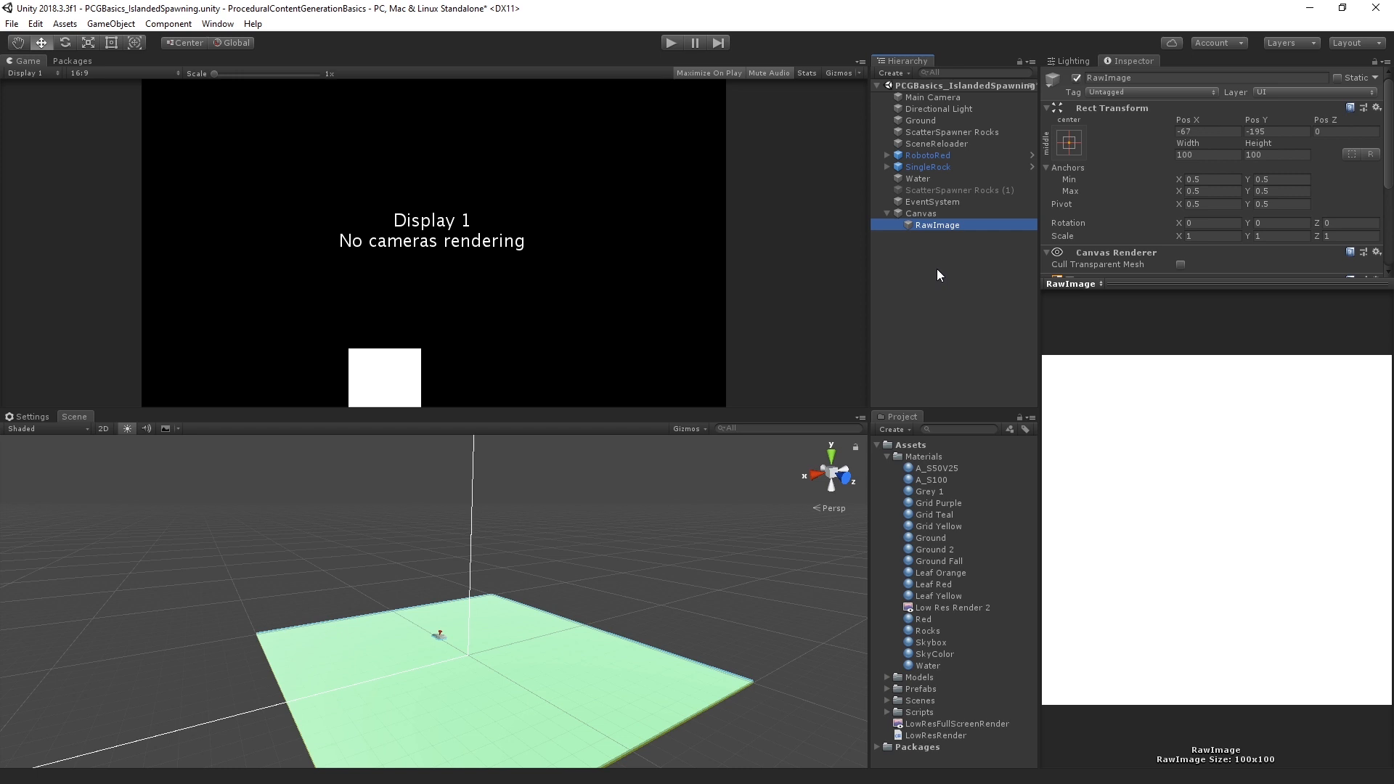
pyautogui.click(1068, 142)
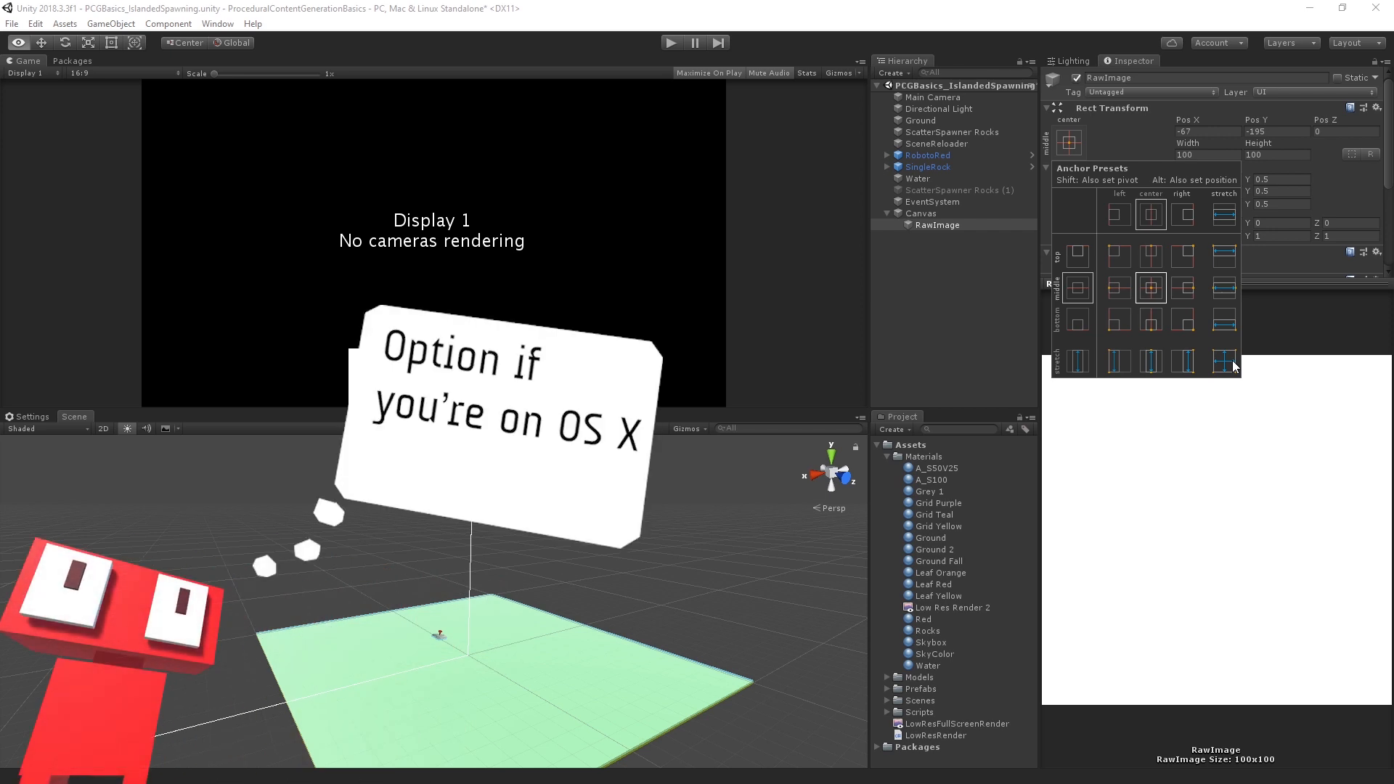
pyautogui.click(1223, 360)
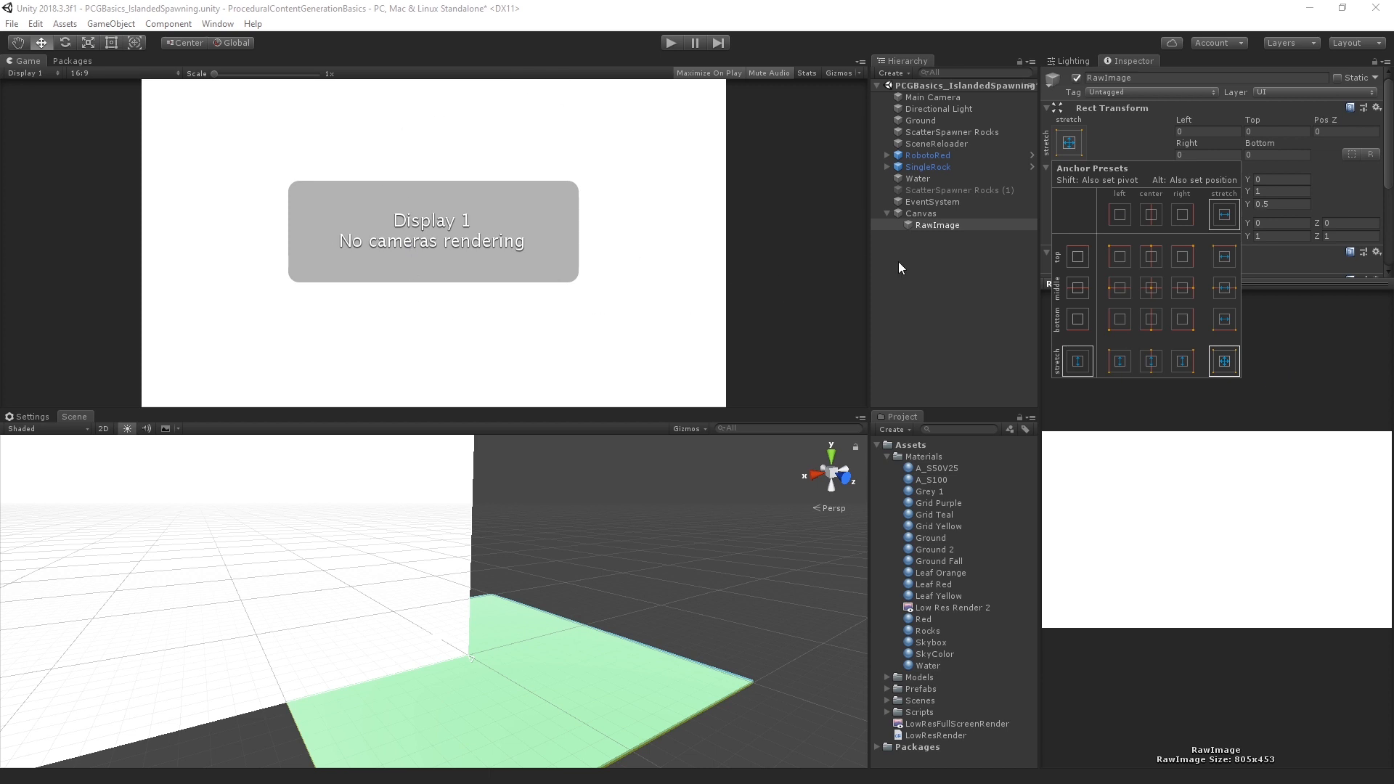
pyautogui.moveTo(859, 240)
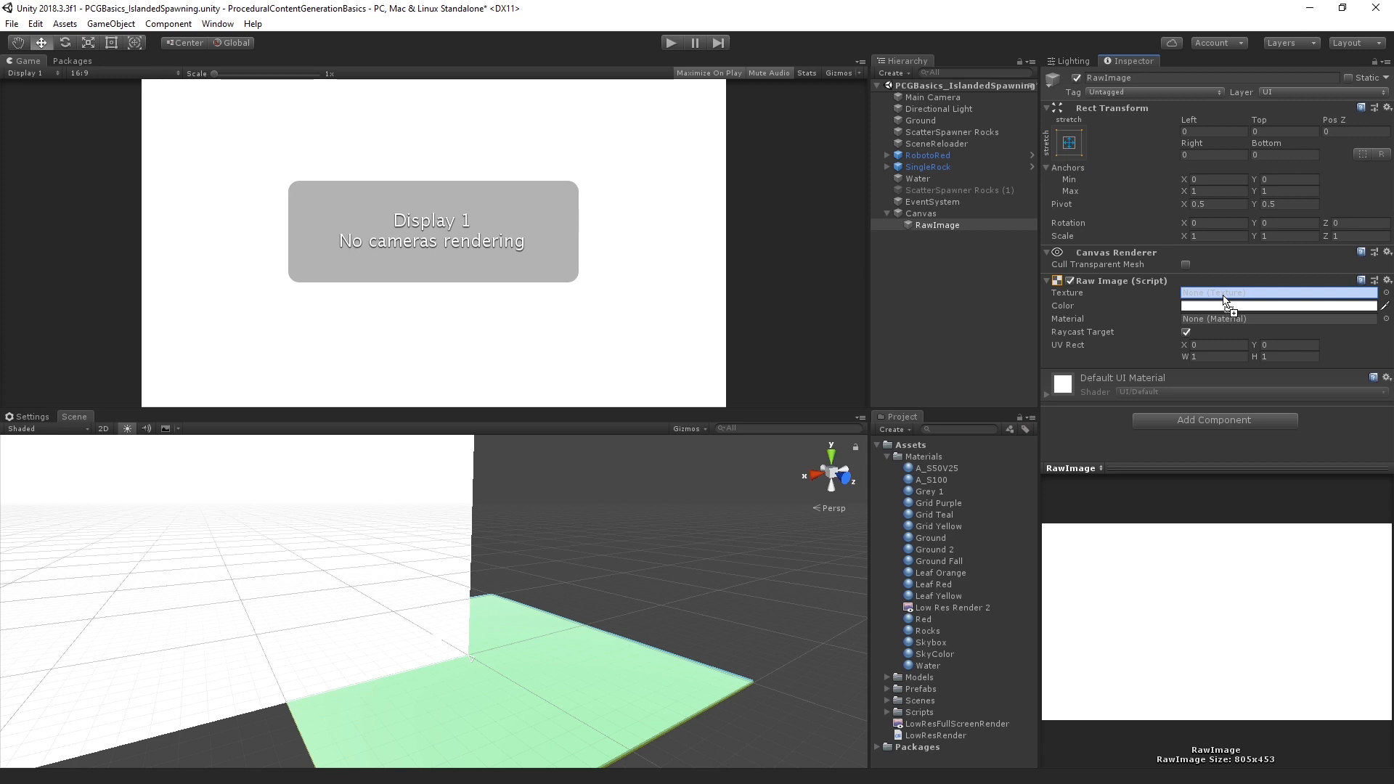
# Set the RawImage's Texture field to Low Res Render 2 so the scene reappears.
pyautogui.click(1278, 292)
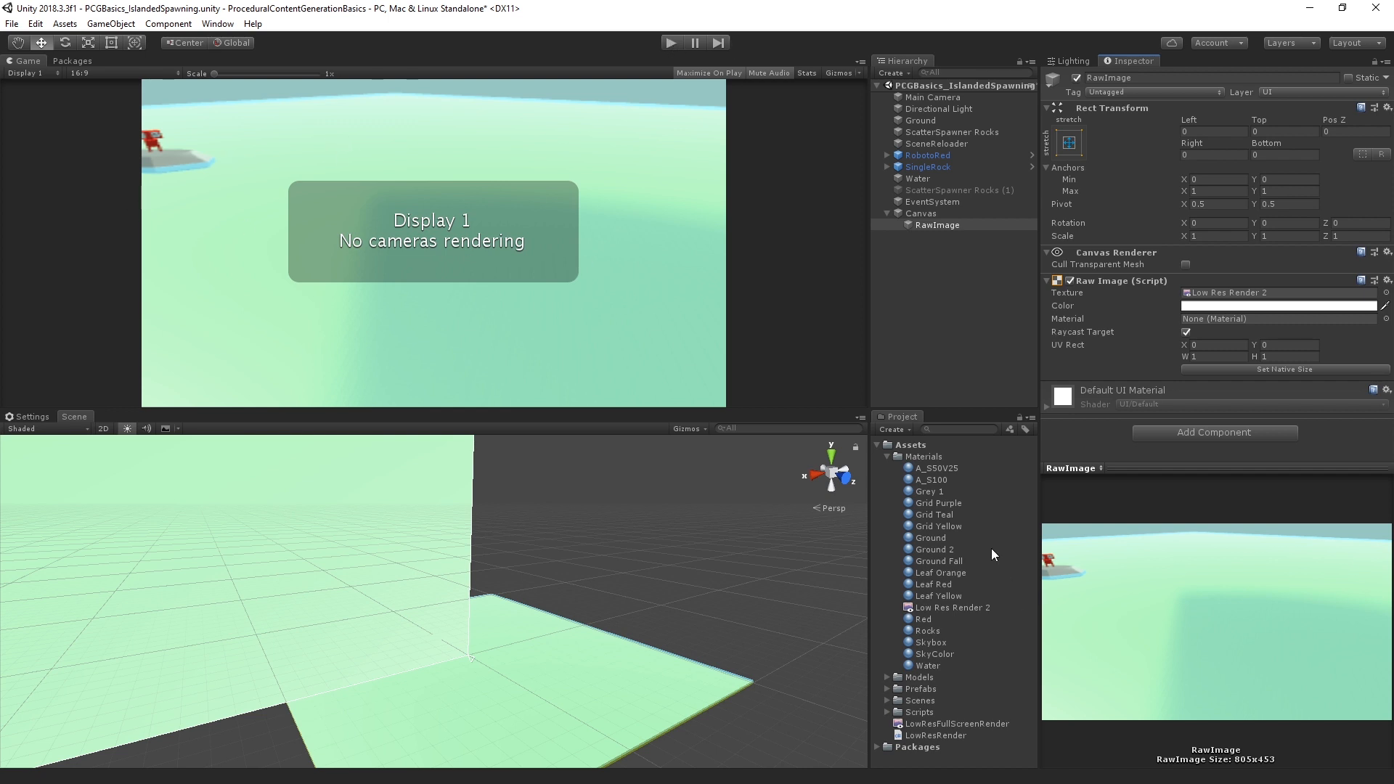
pyautogui.moveTo(981, 732)
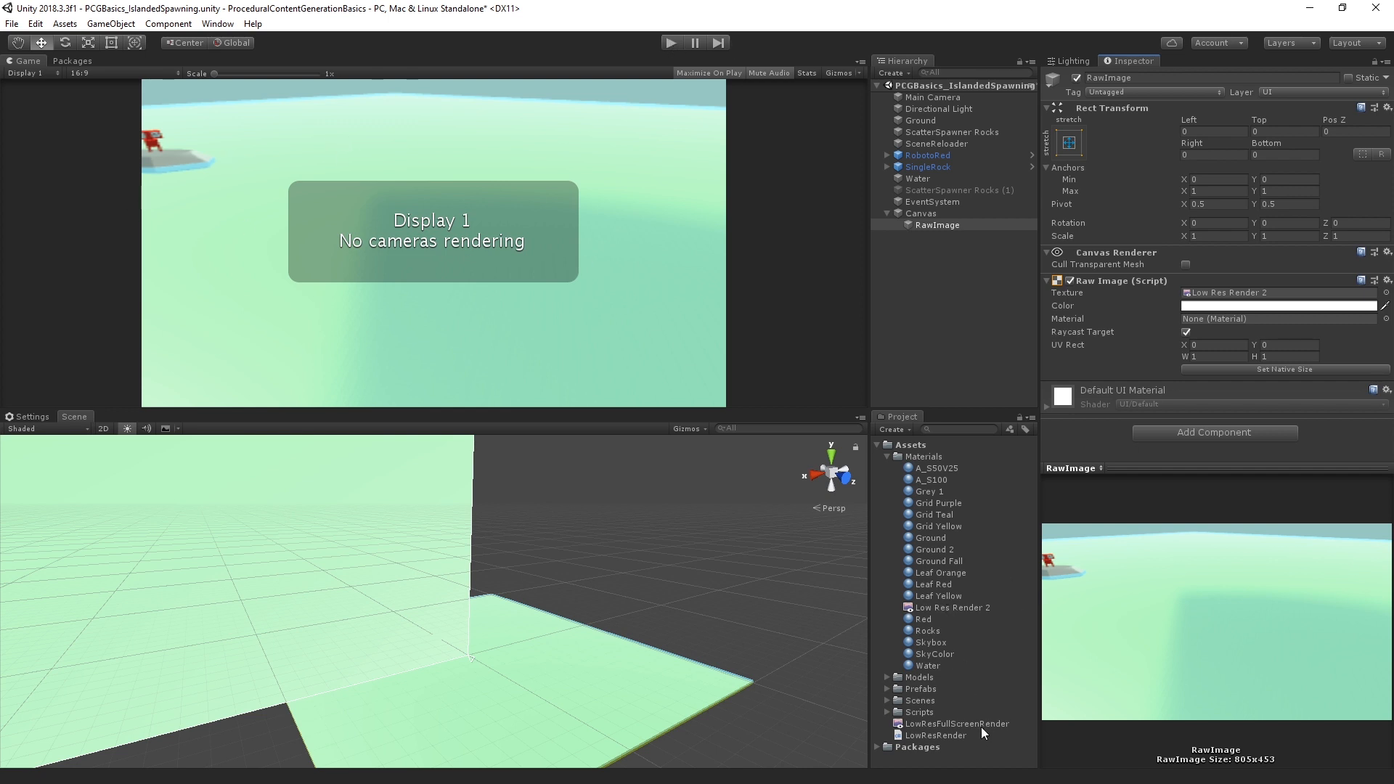
# Change Low Res Render 2's size from 256×256 to 320×240.
pyautogui.click(956, 723)
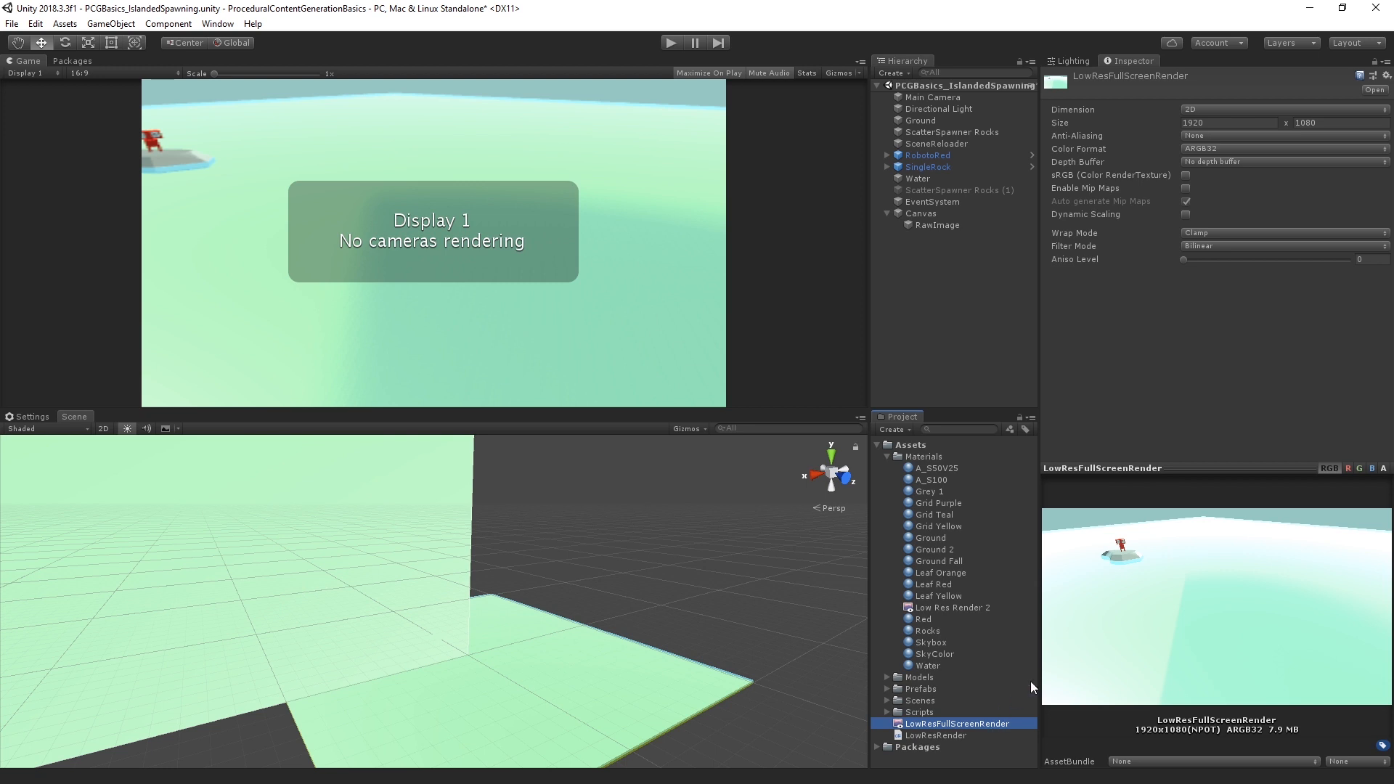
pyautogui.click(951, 606)
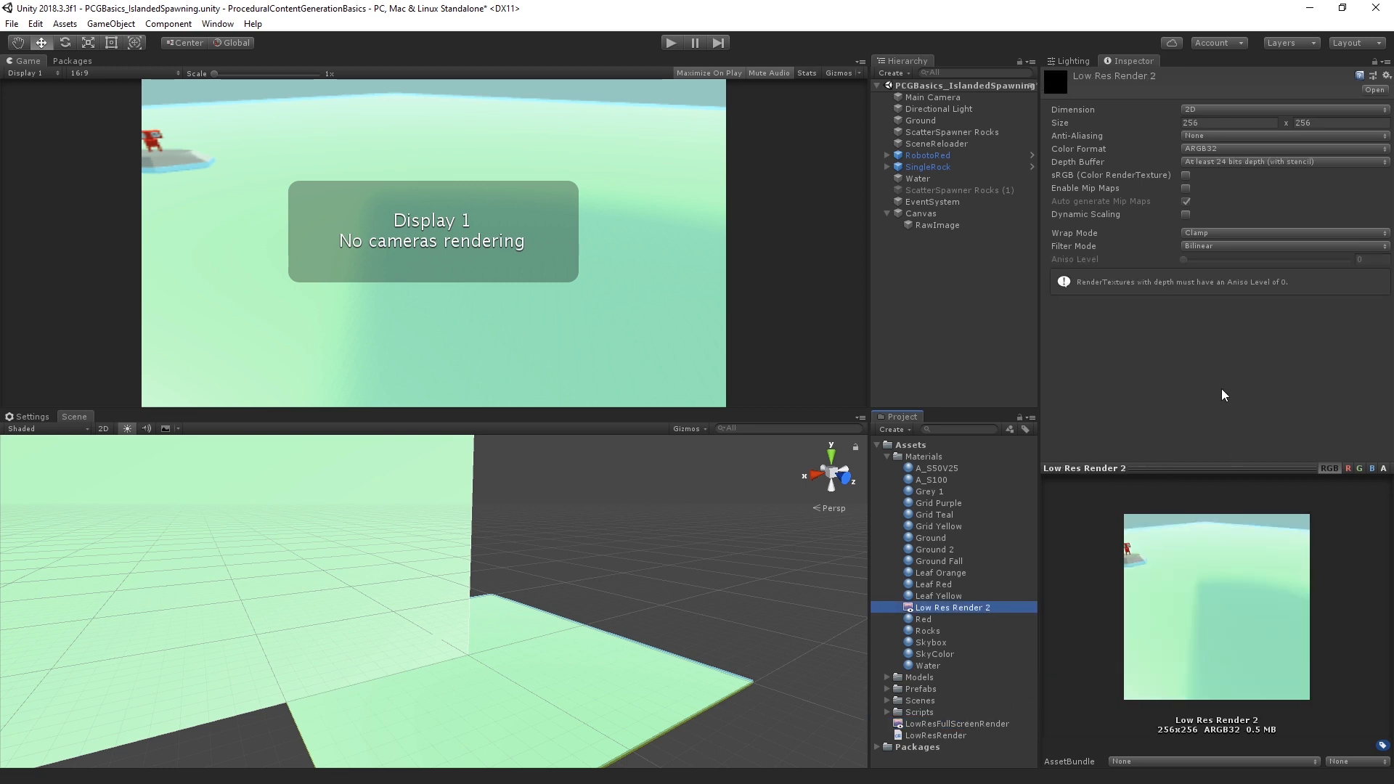
pyautogui.click(1230, 121)
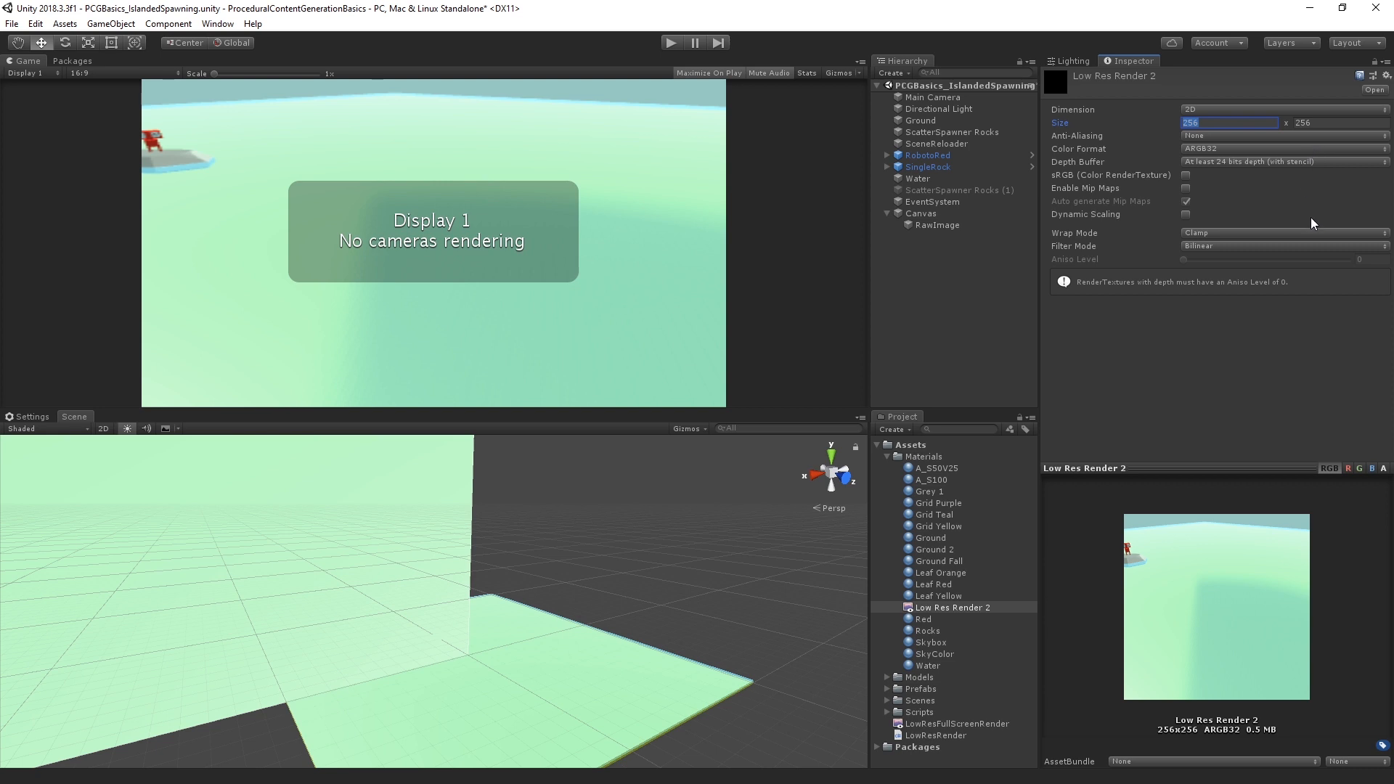
pyautogui.moveTo(1324, 264)
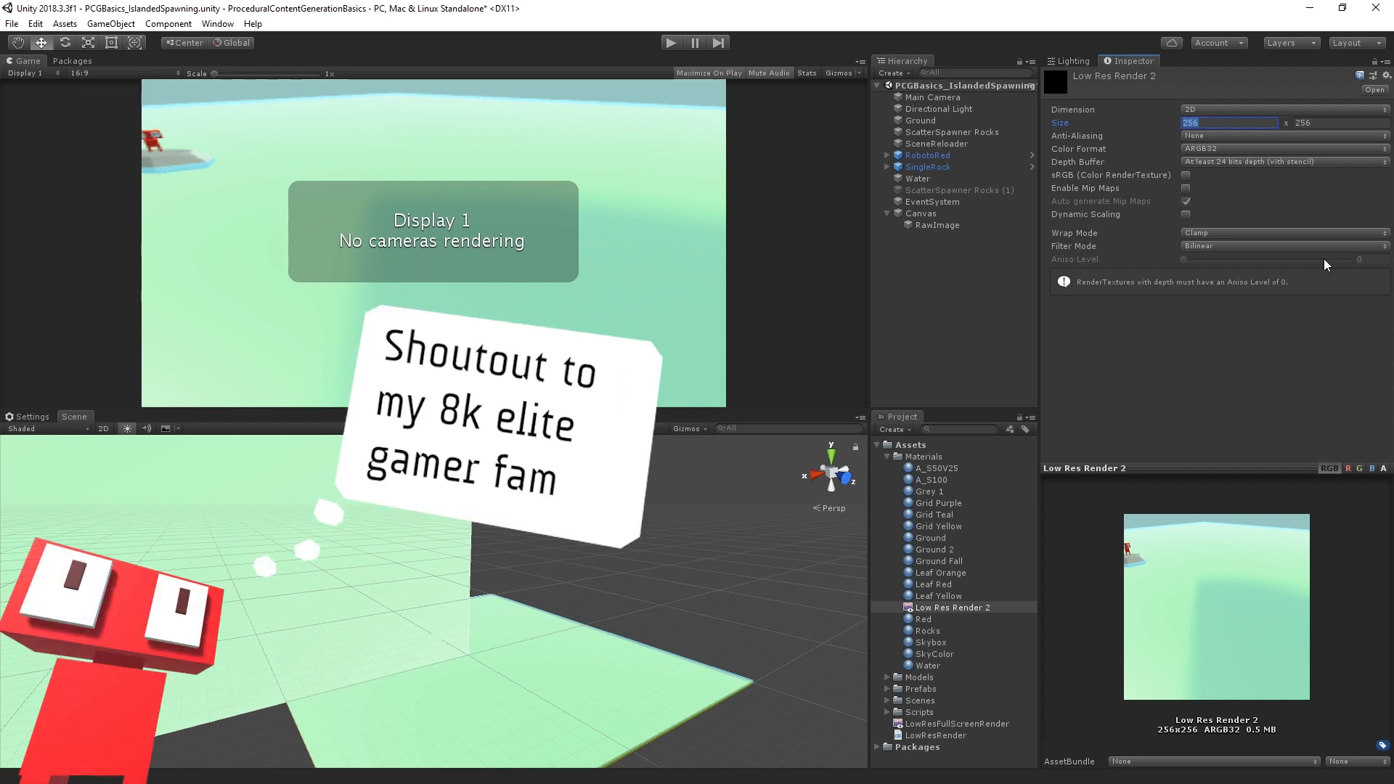
pyautogui.write('240')
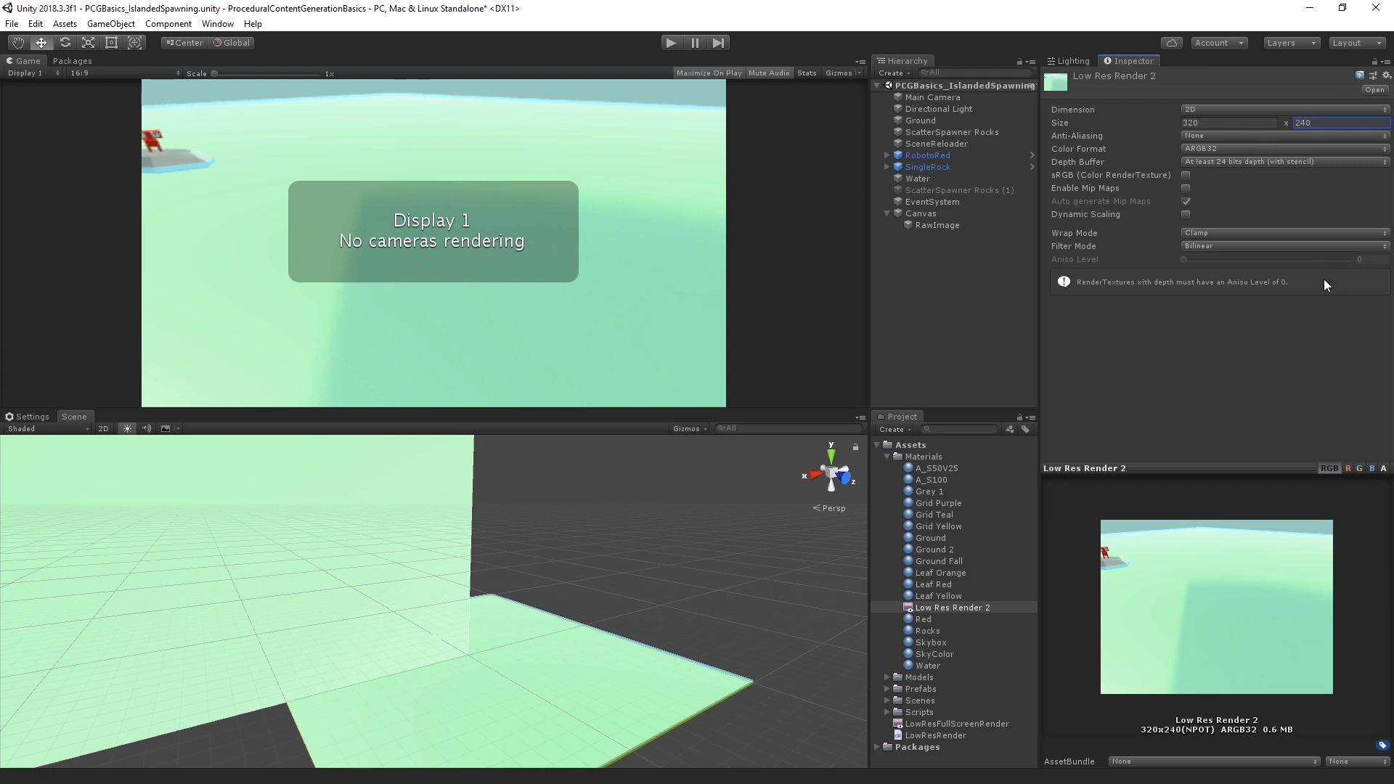
pyautogui.moveTo(1231, 273)
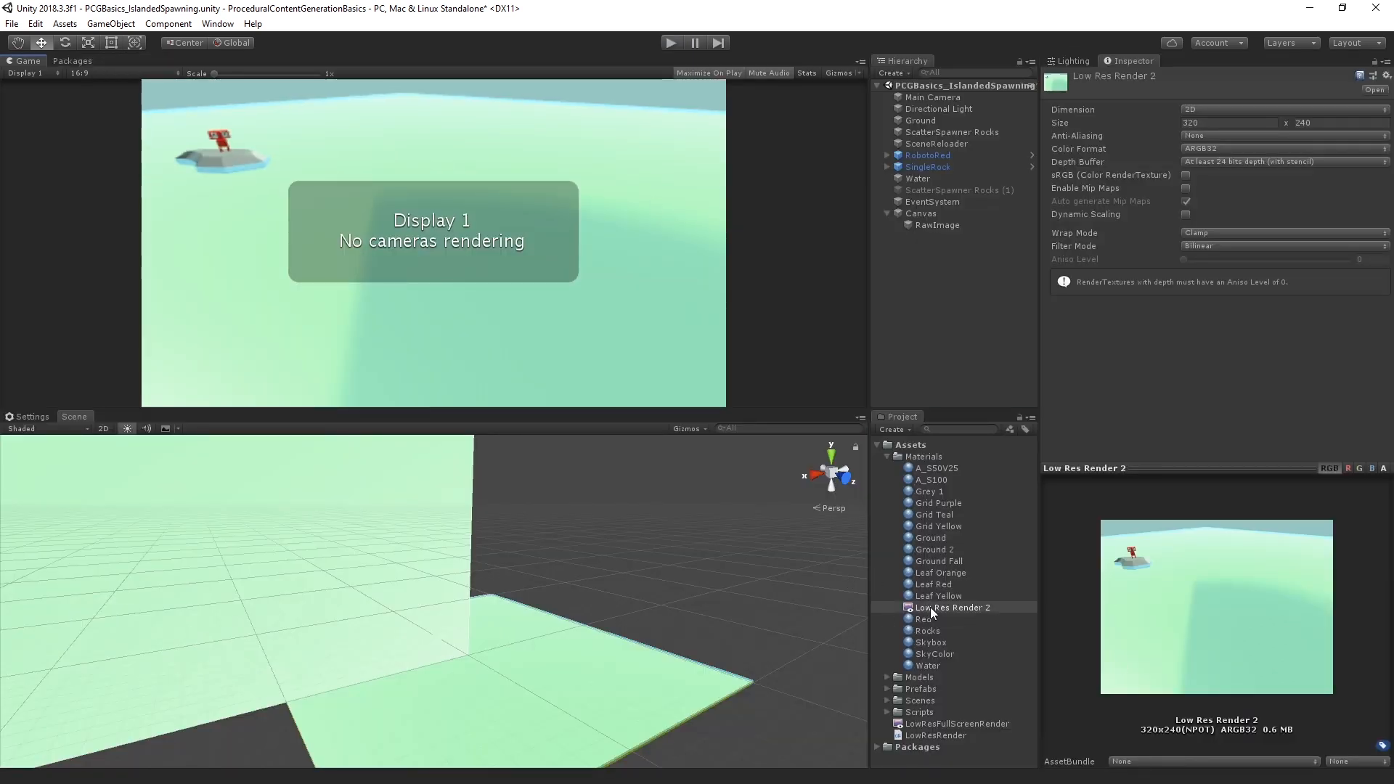
pyautogui.moveTo(1278, 356)
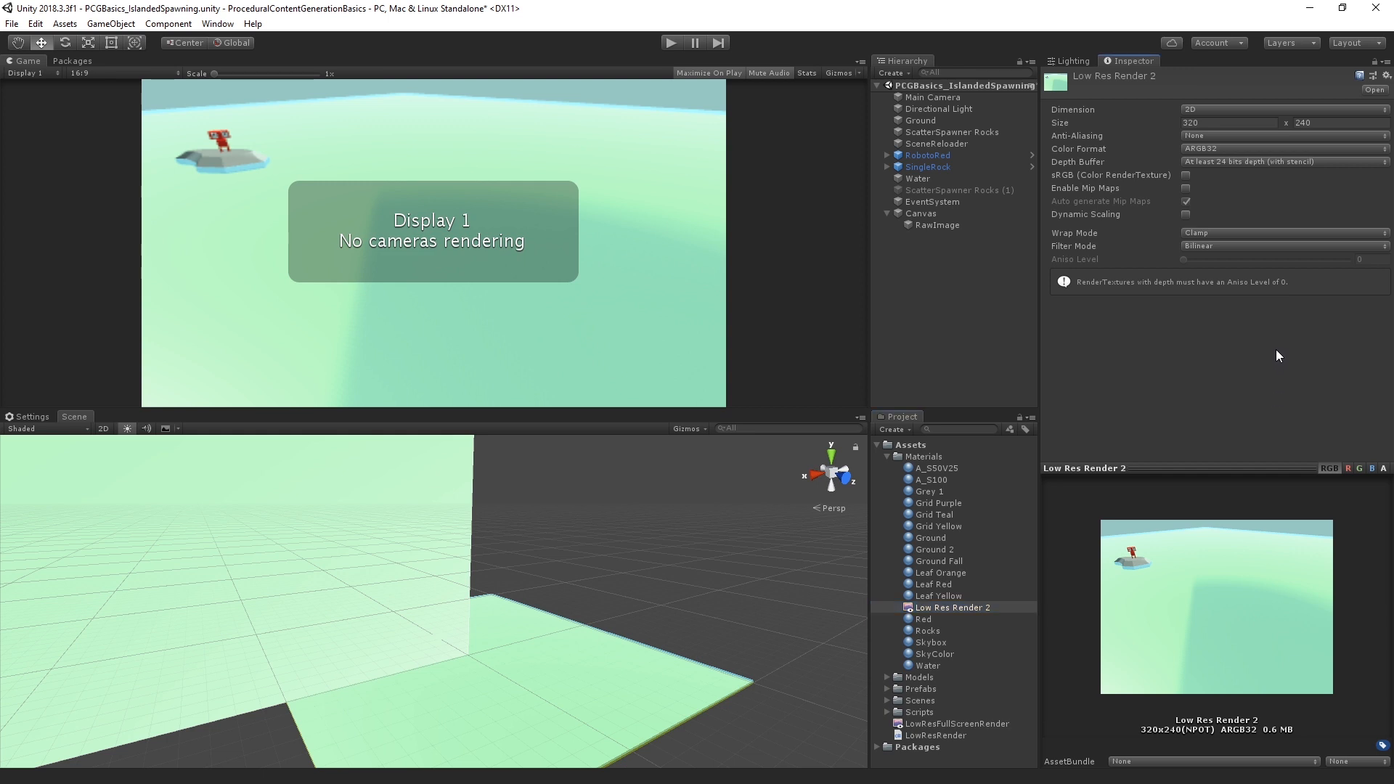
pyautogui.moveTo(1244, 254)
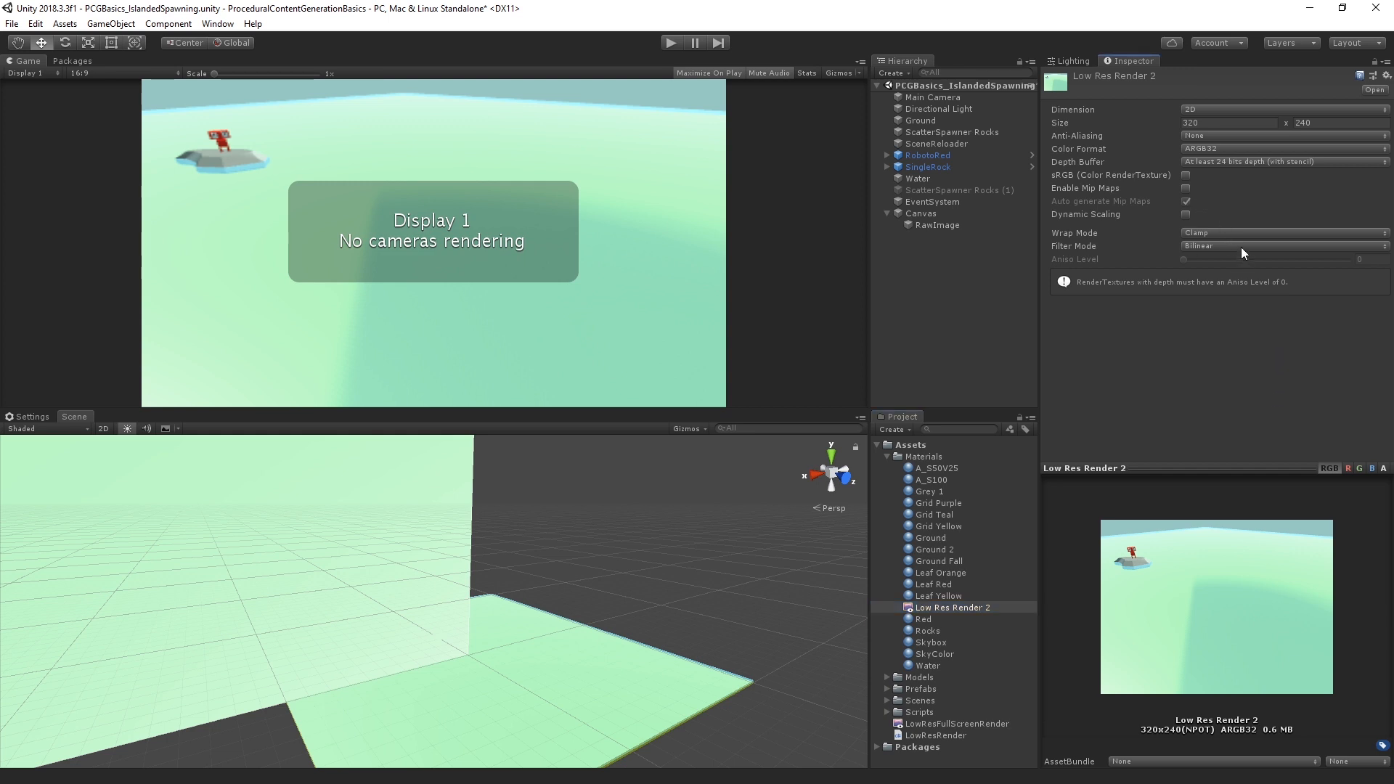
# Set Low Res Render 2's Filter Mode to Point and enter Play mode to view the pixelated scene.
pyautogui.click(1280, 246)
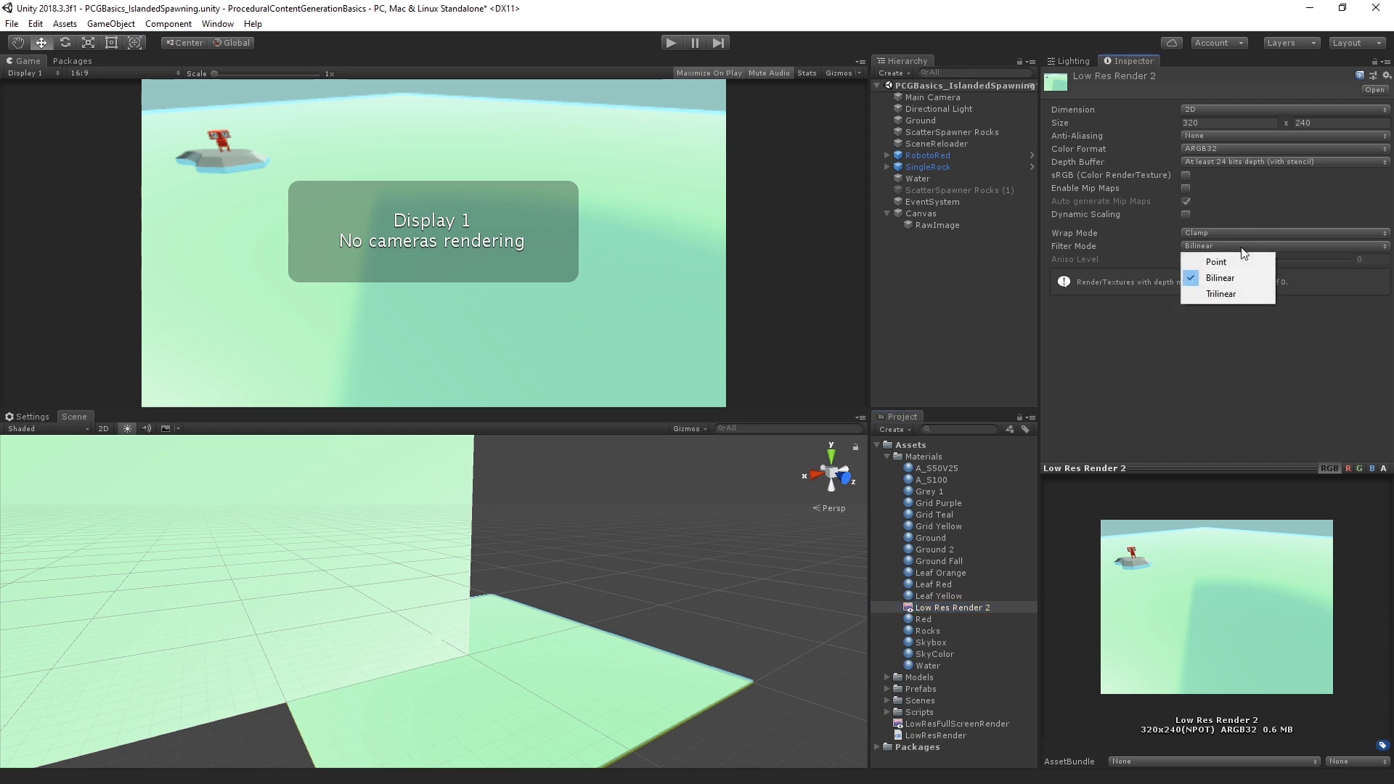
pyautogui.moveTo(1215, 261)
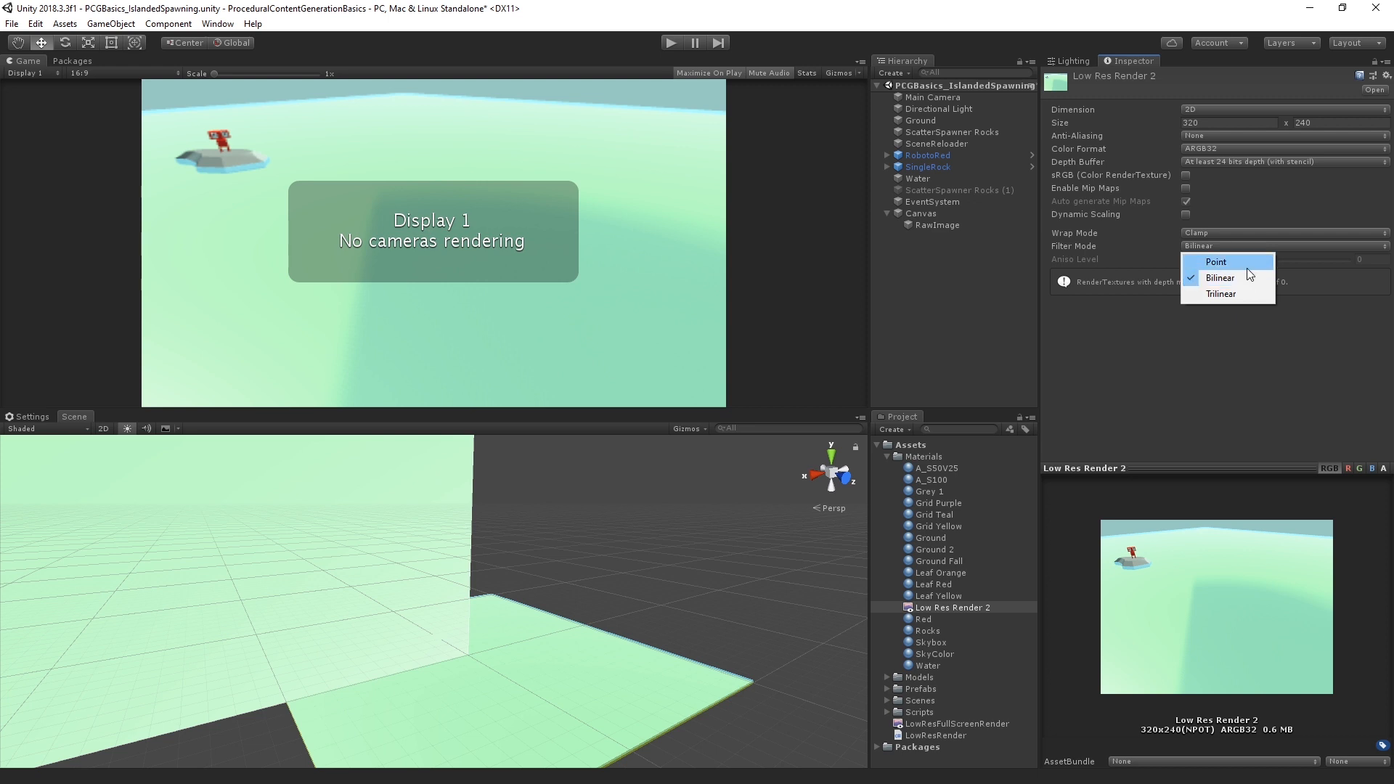
pyautogui.click(1215, 261)
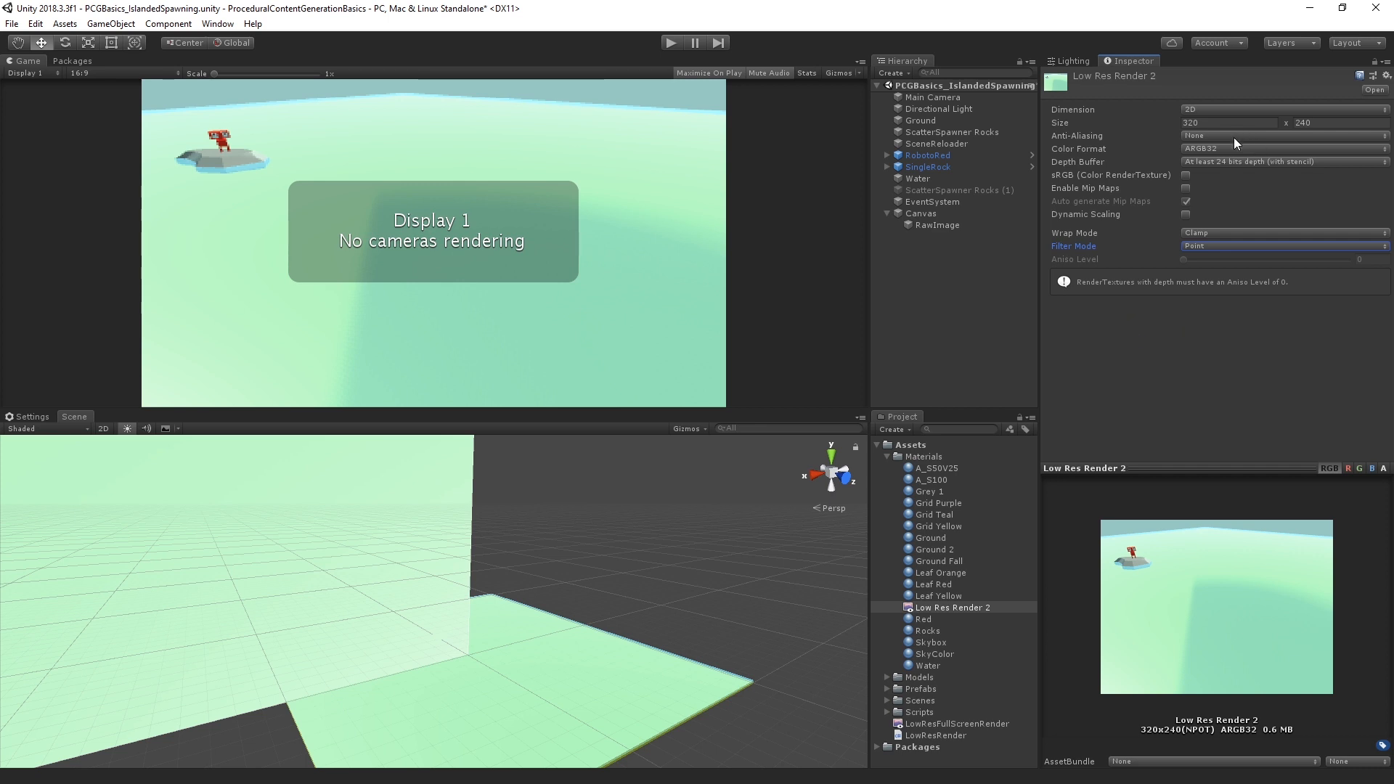
pyautogui.moveTo(1178, 276)
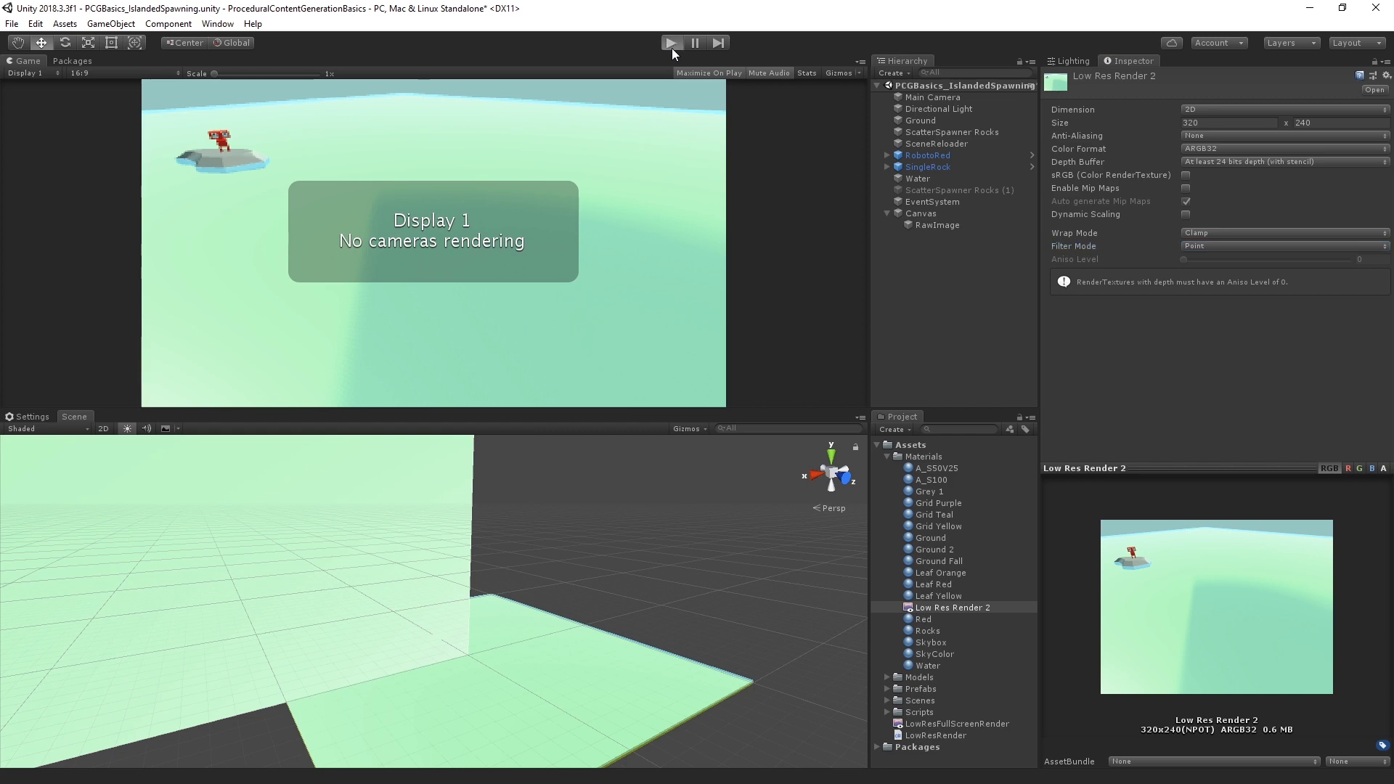
pyautogui.click(670, 42)
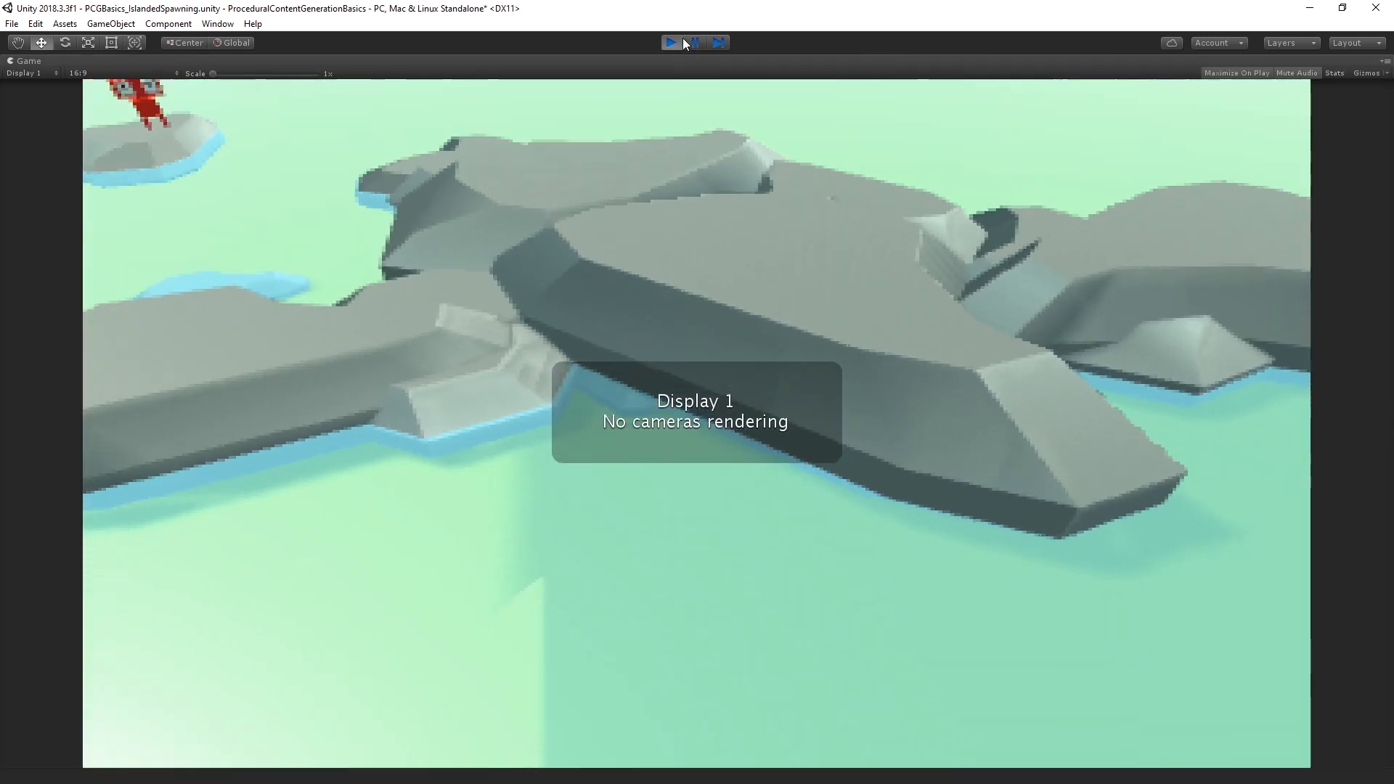